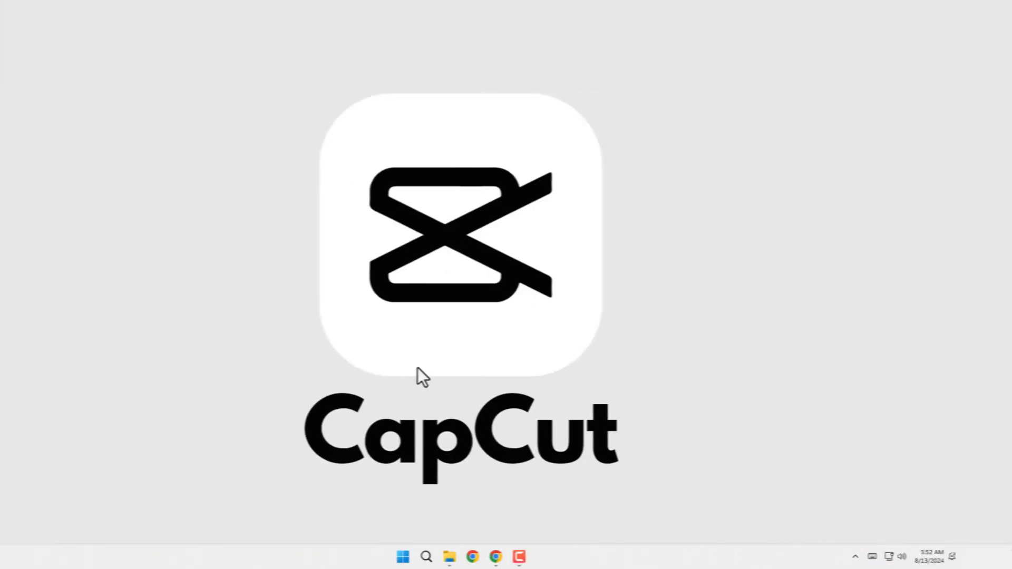
- Switch to Chrome and view the YouTube Nature | Waterfalls | Drone watch page
left_click(517, 557)
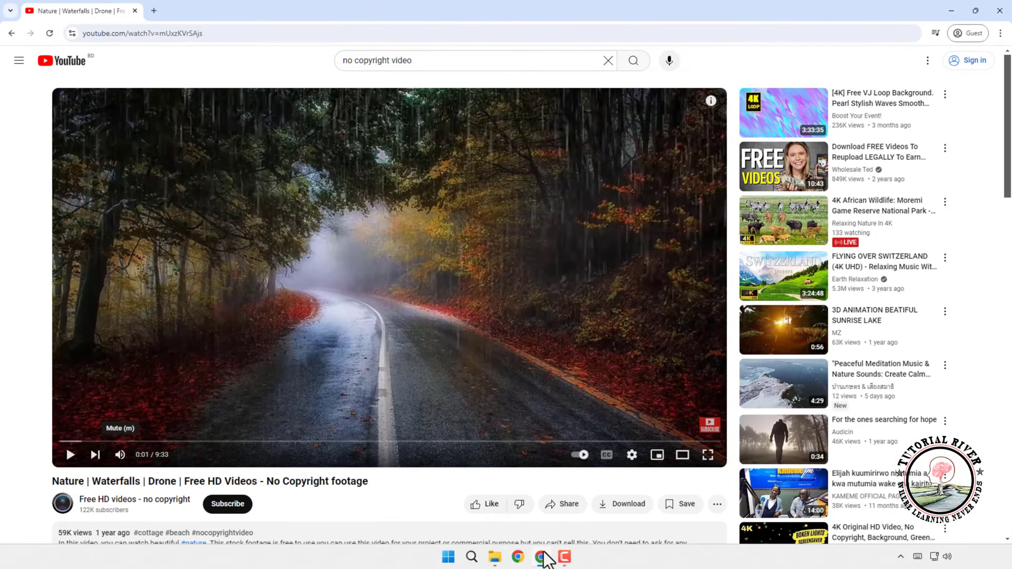
mouse_move(16, 258)
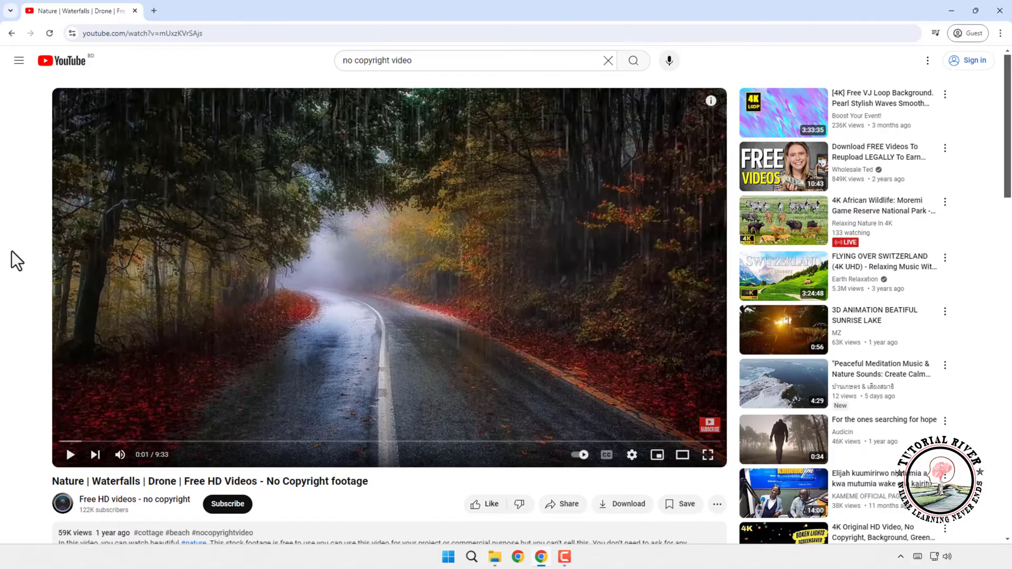
mouse_move(321, 119)
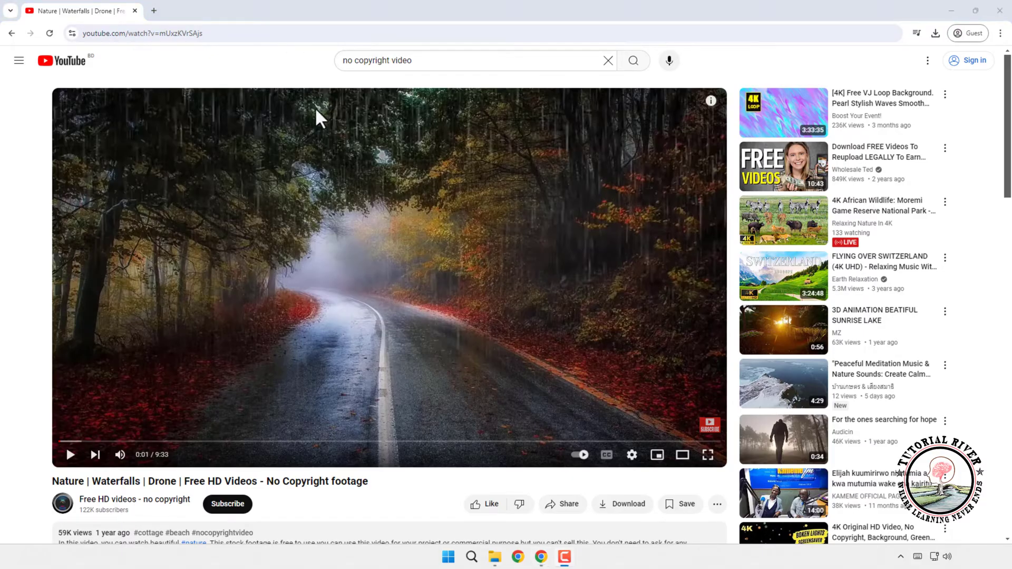
mouse_move(540, 558)
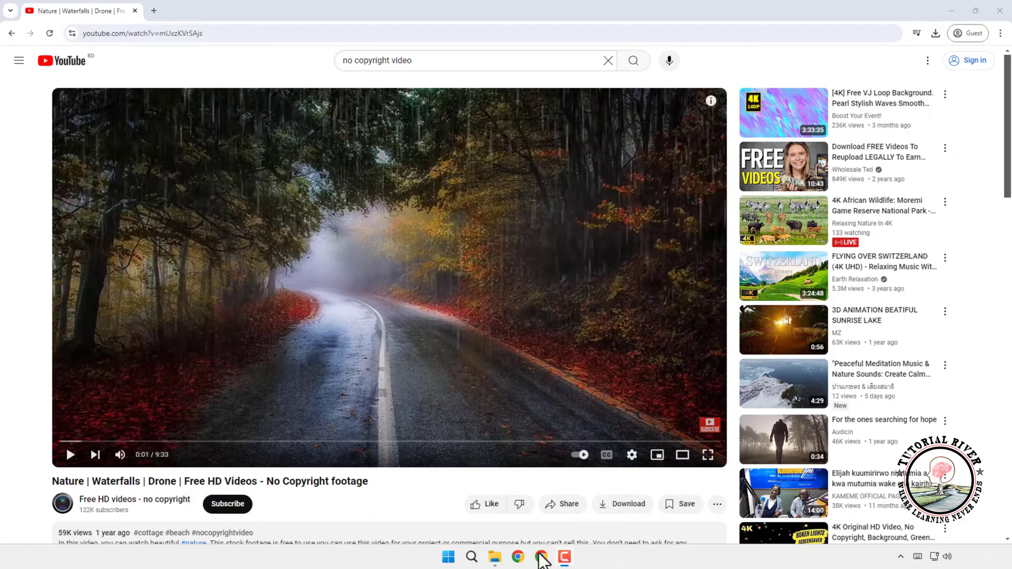
mouse_move(427, 516)
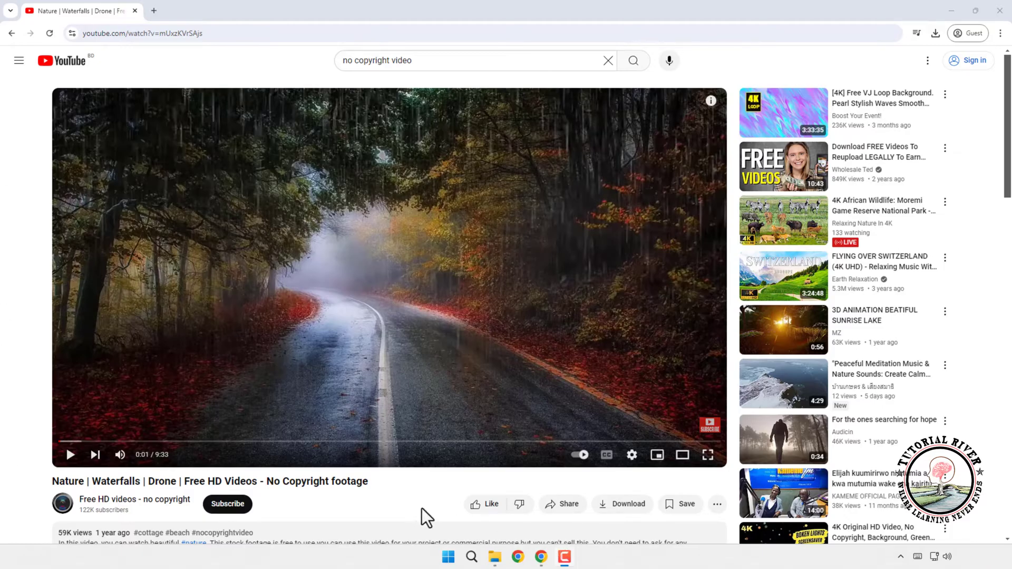
left_click(563, 556)
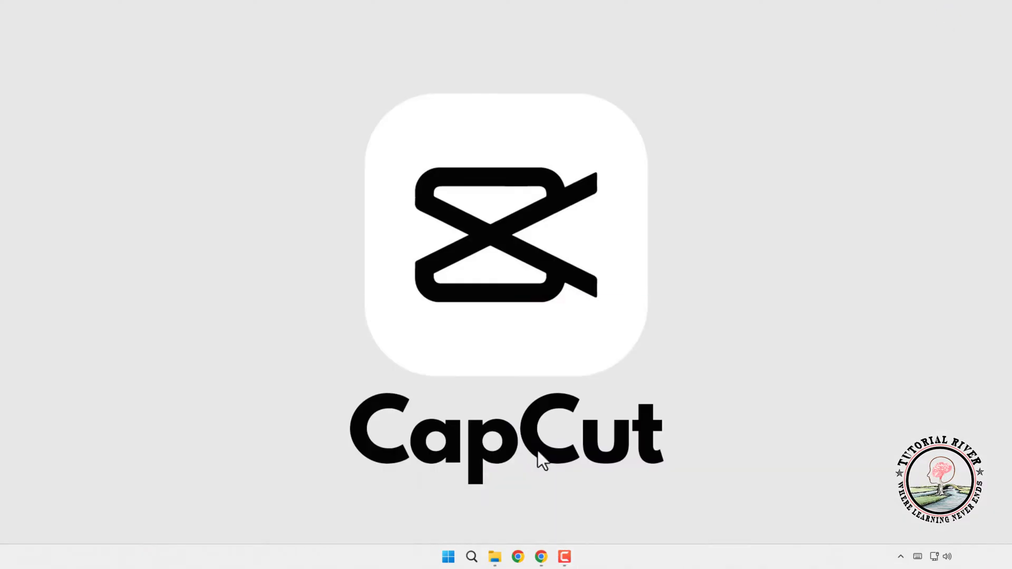
- Locate the downloaded nature drone video in File Explorer's Videos folder
left_click(495, 557)
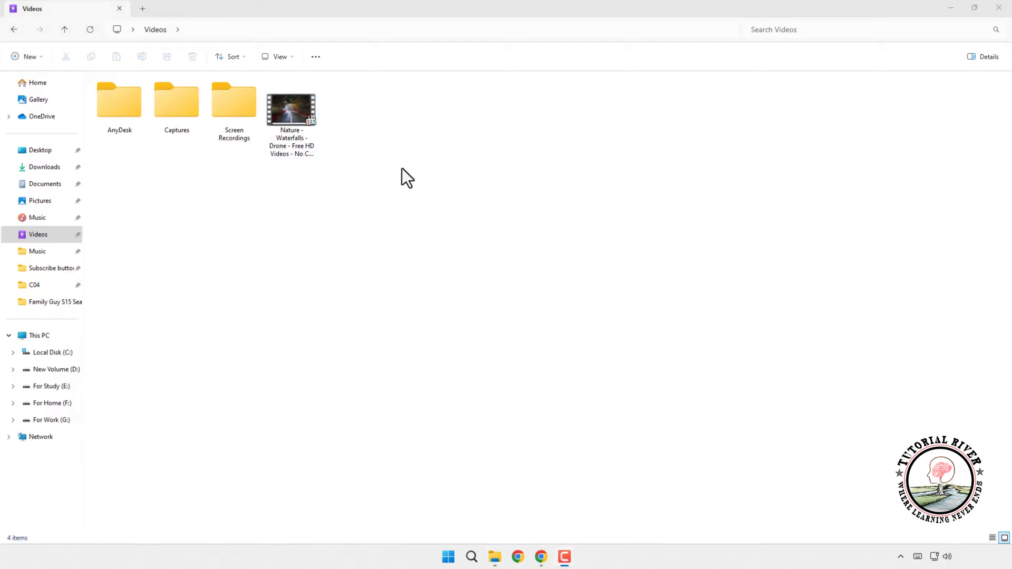
left_click(552, 556)
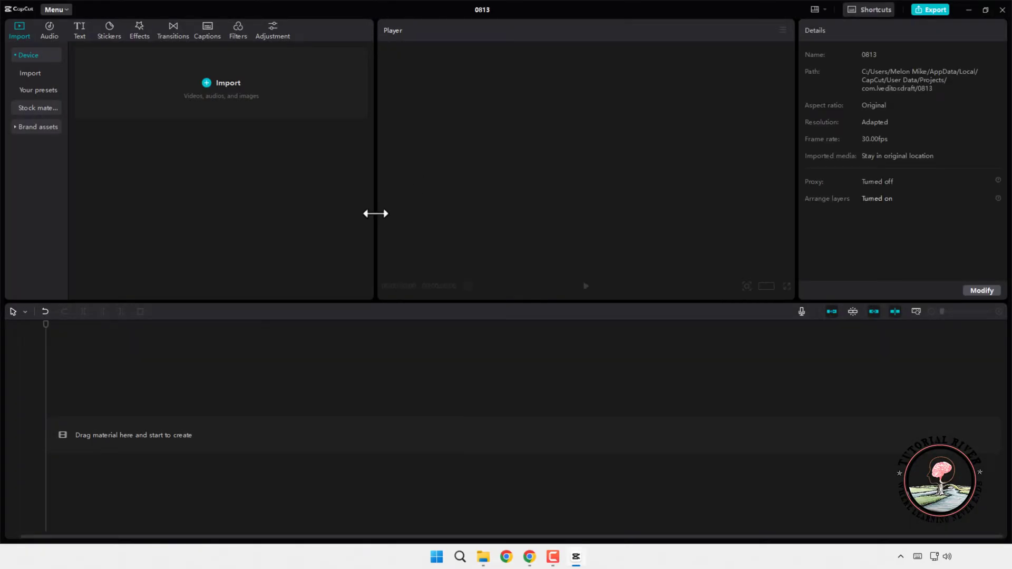
- Import the Nature drone video from Videos into the project's media and preview it
left_click(228, 82)
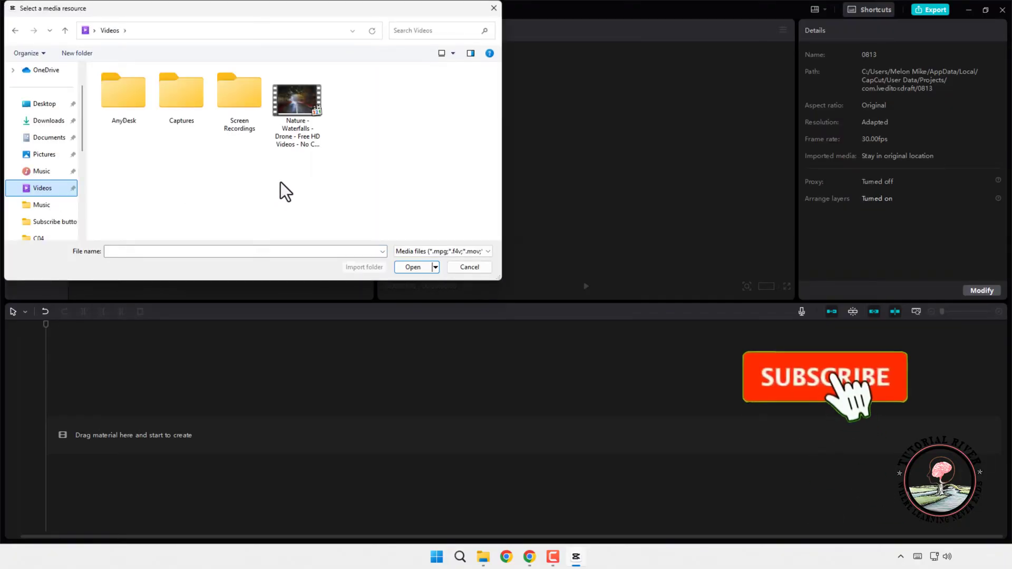
left_click(298, 104)
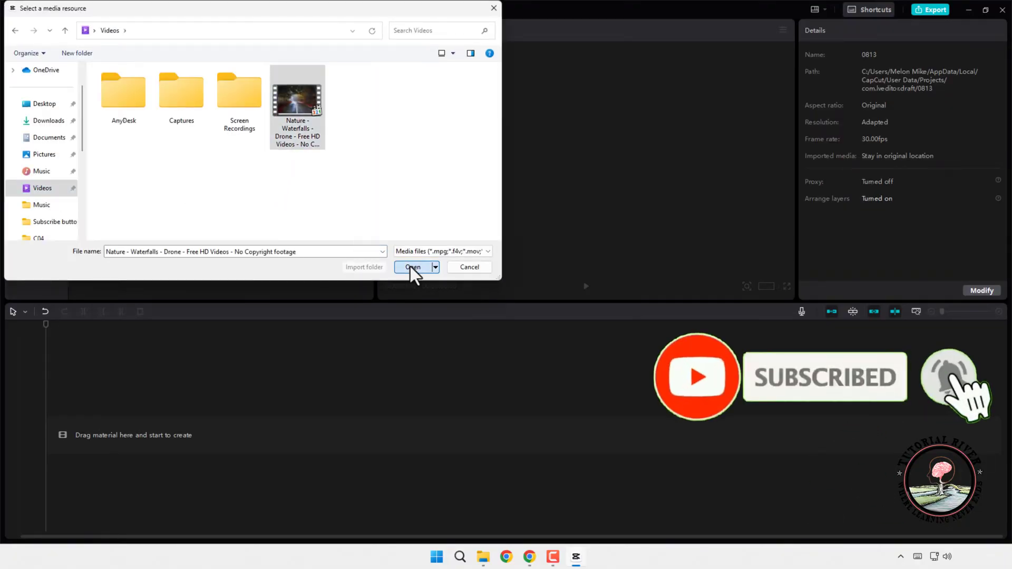
left_click(413, 267)
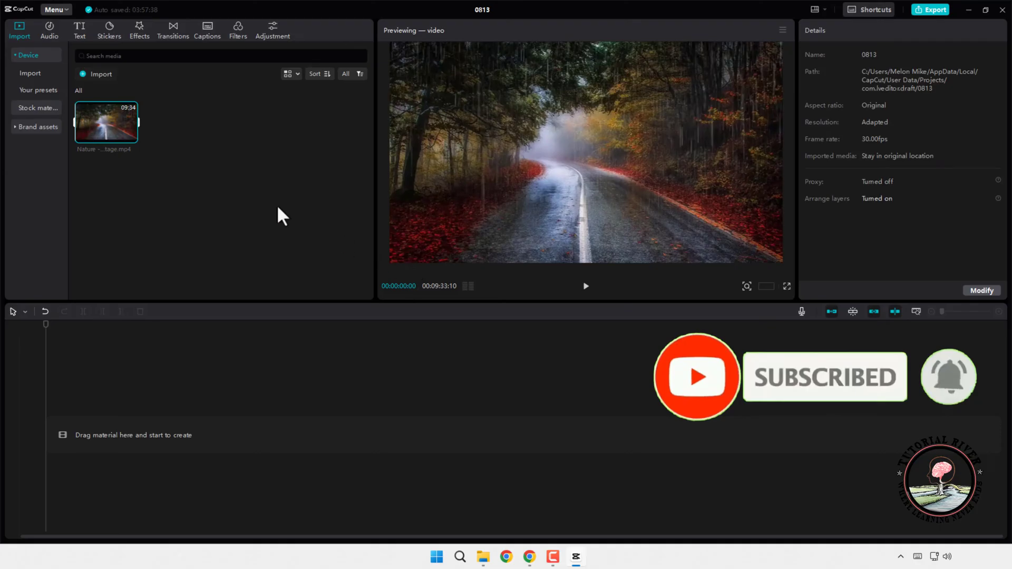